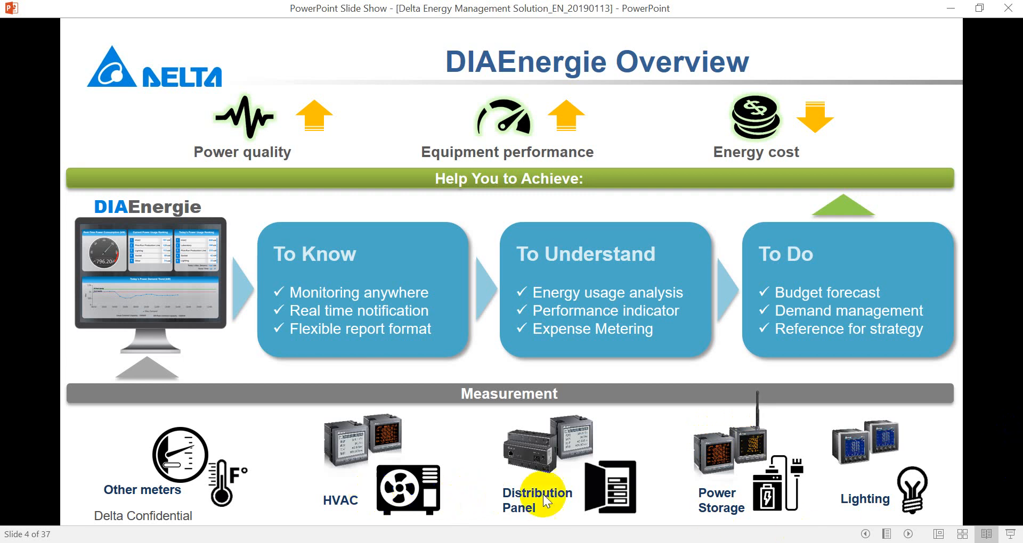
pyautogui.moveTo(747, 492)
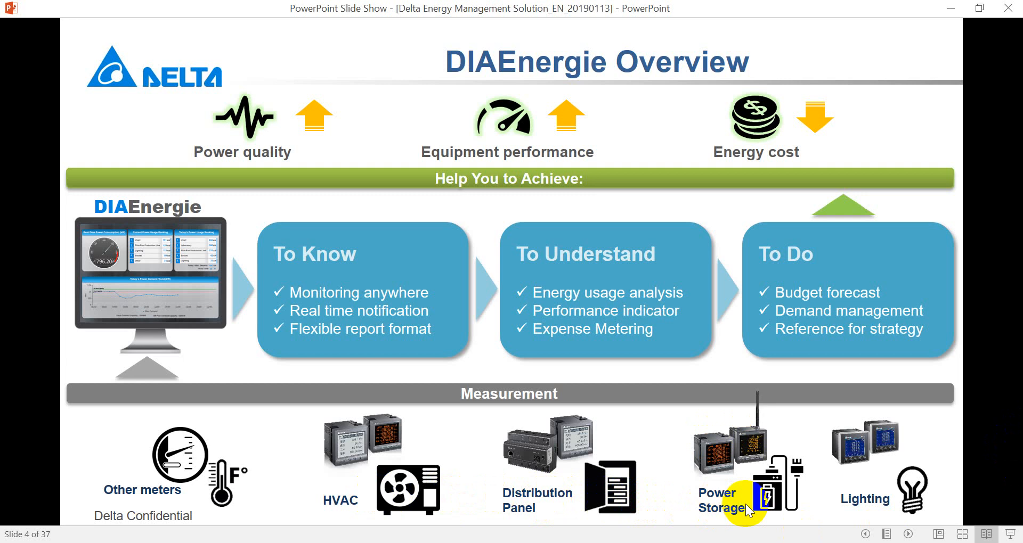
pyautogui.moveTo(824, 506)
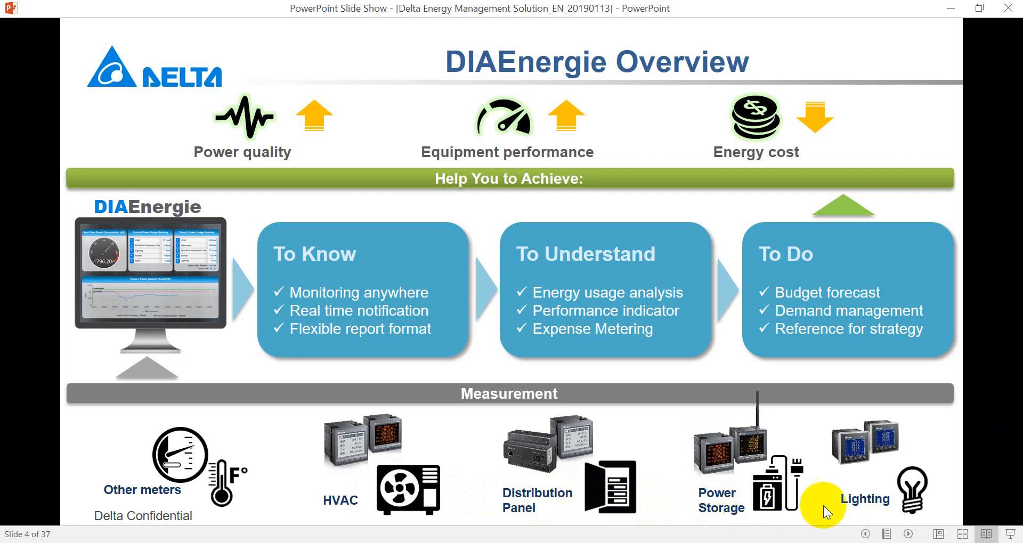
pyautogui.moveTo(743, 511)
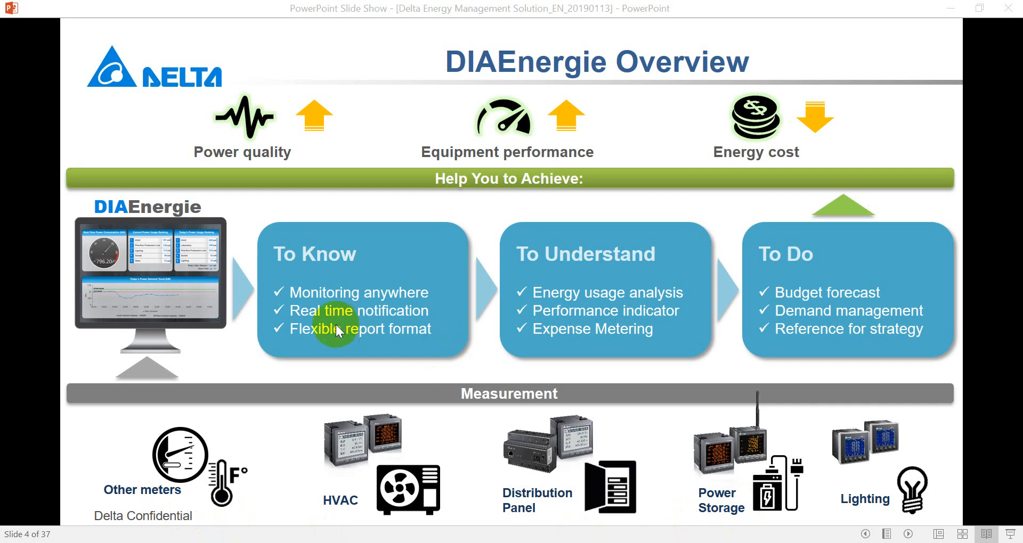
pyautogui.moveTo(977, 504)
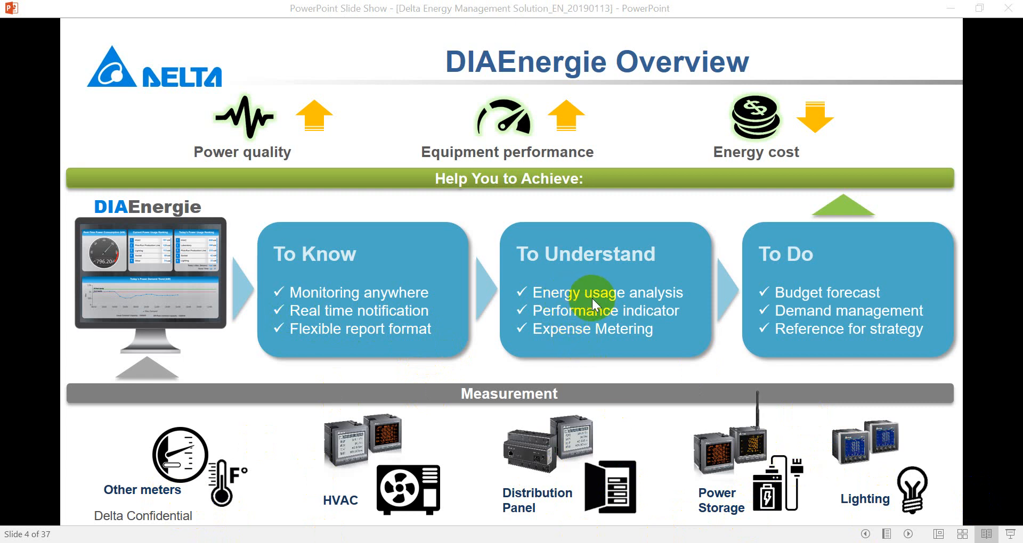
pyautogui.moveTo(409, 363)
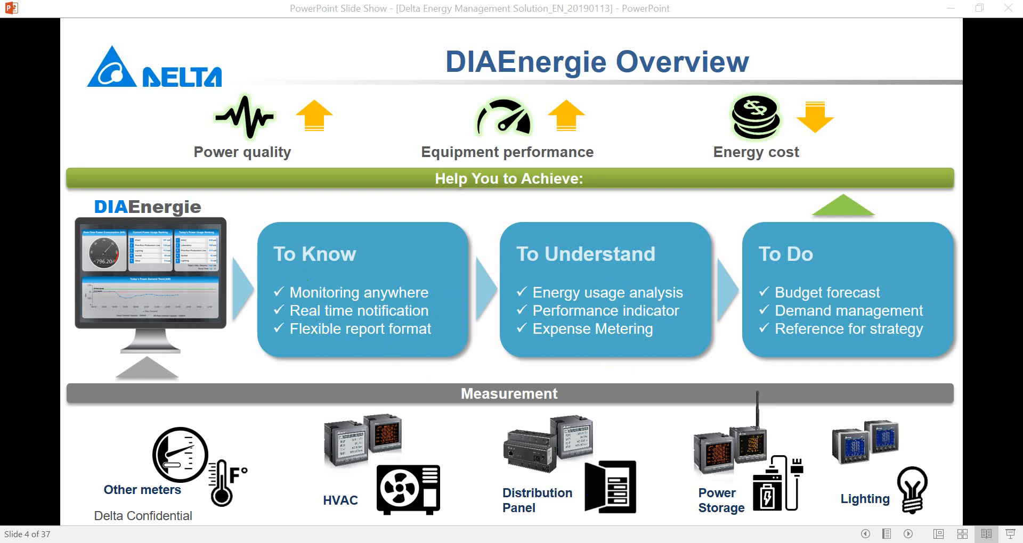
# Step: Advance the slide show to slide 5, System Architecture, showing the Modbus integration diagram
pyautogui.click(402, 332)
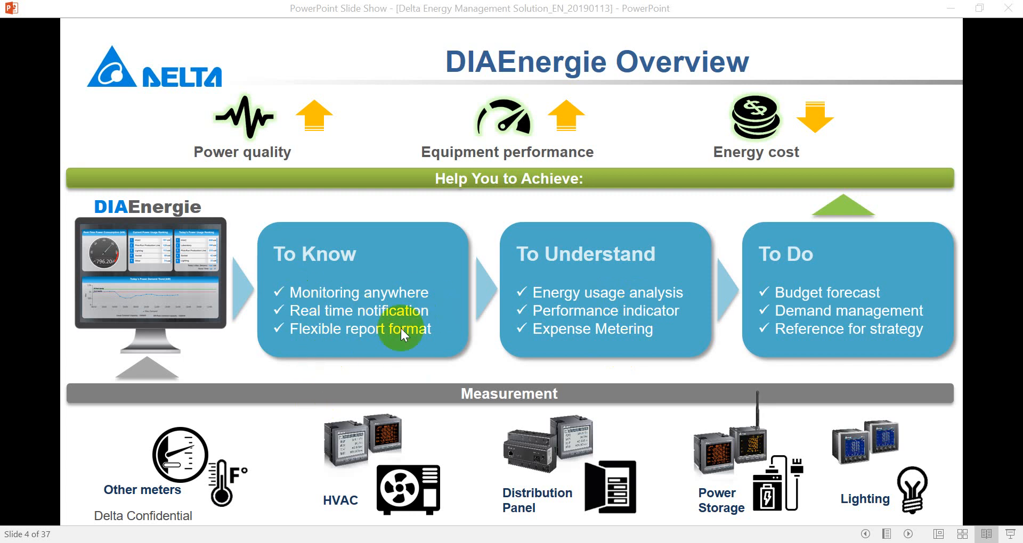
pyautogui.moveTo(807, 308)
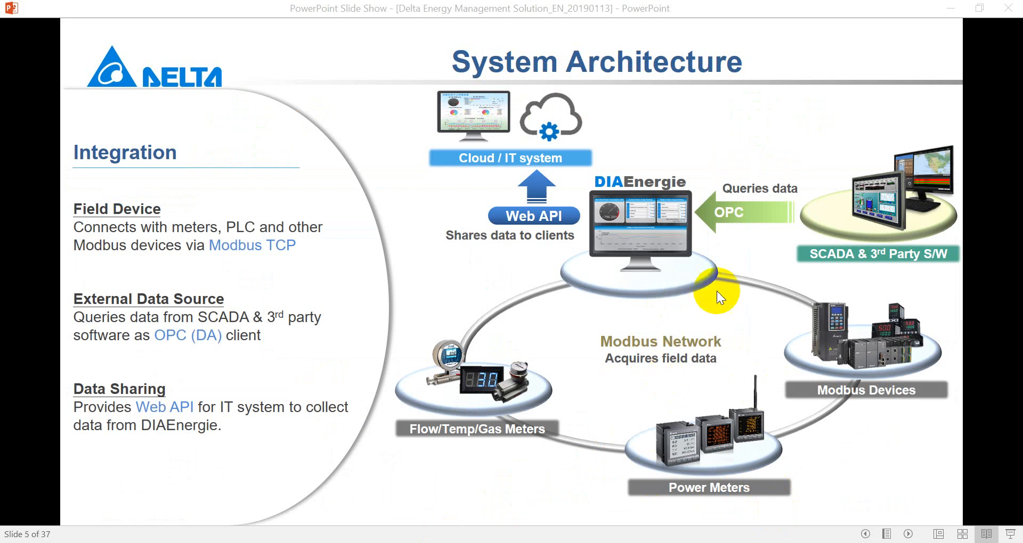
pyautogui.moveTo(907, 471)
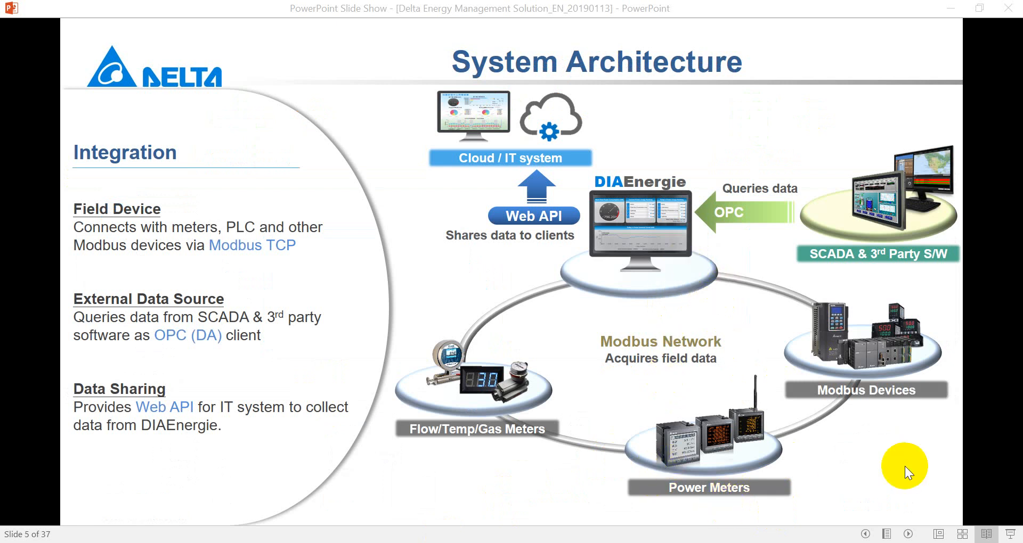
pyautogui.moveTo(889, 432)
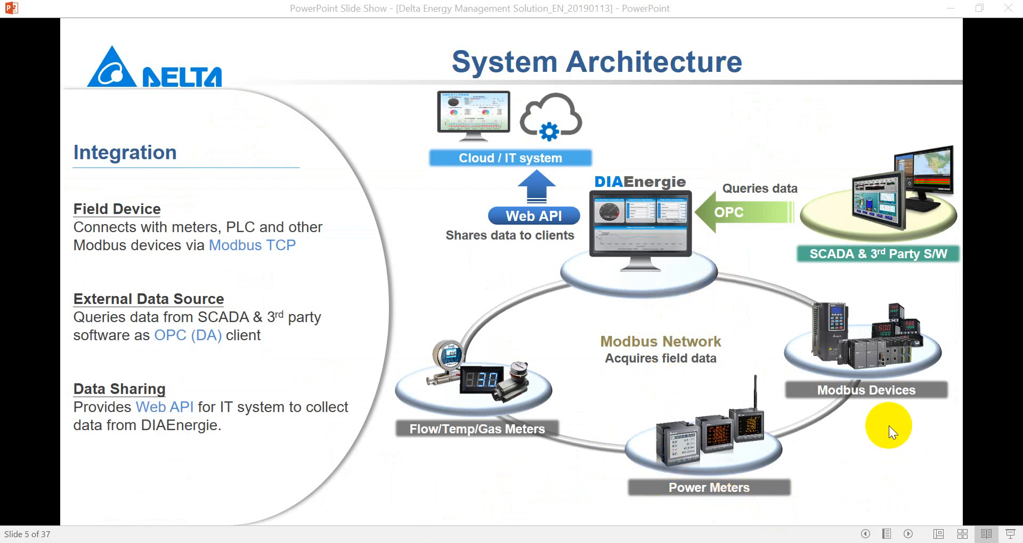
pyautogui.moveTo(832, 349)
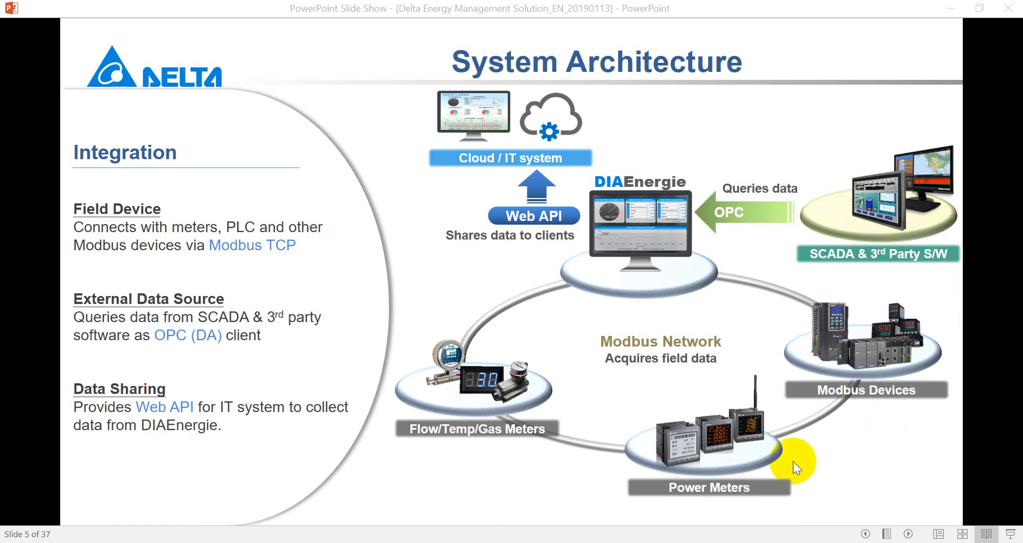
pyautogui.moveTo(773, 447)
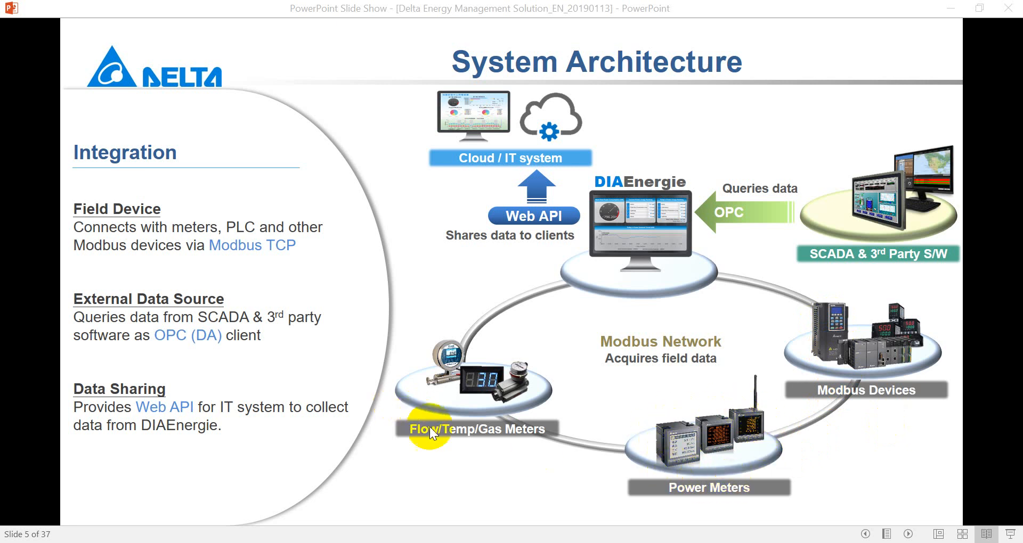
pyautogui.moveTo(515, 437)
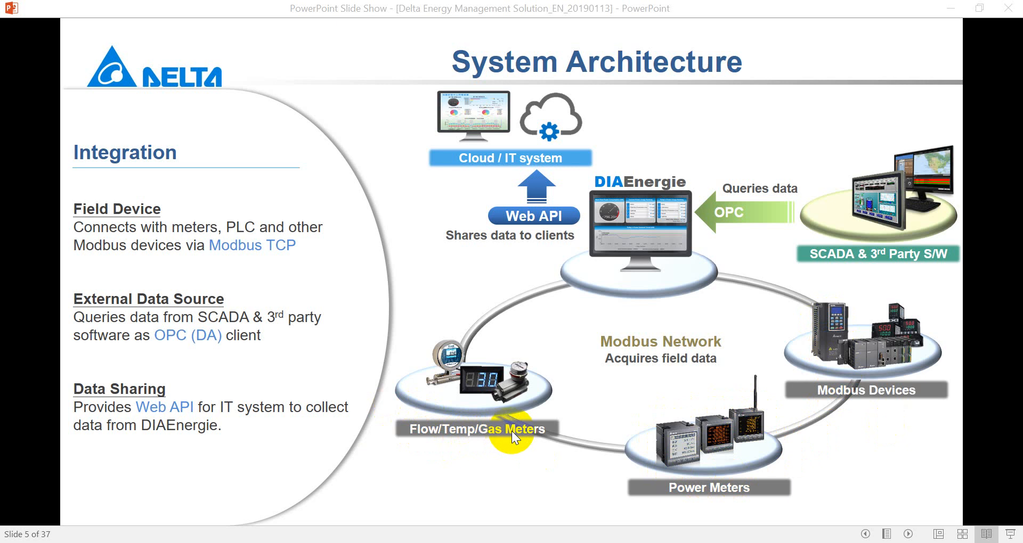
pyautogui.moveTo(544, 436)
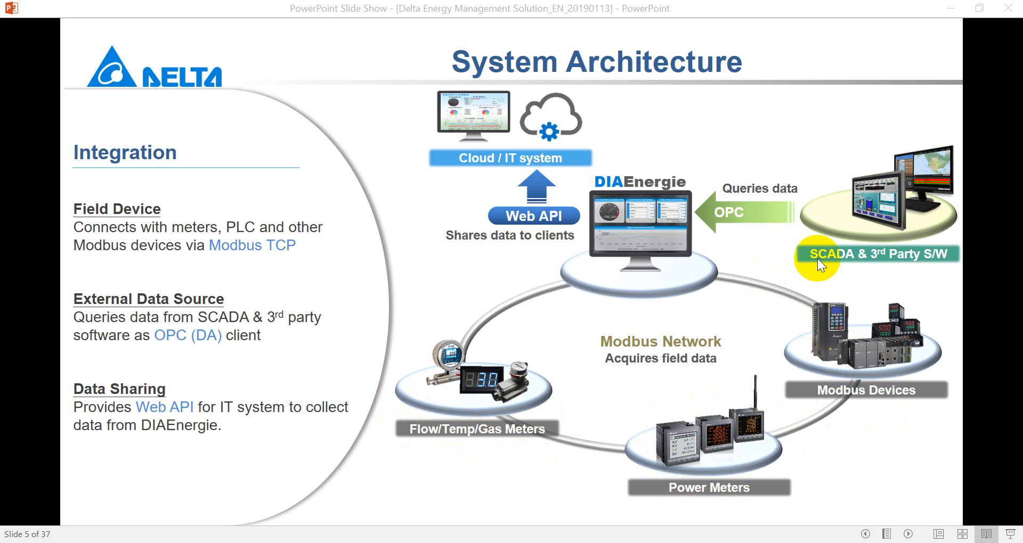
pyautogui.moveTo(834, 244)
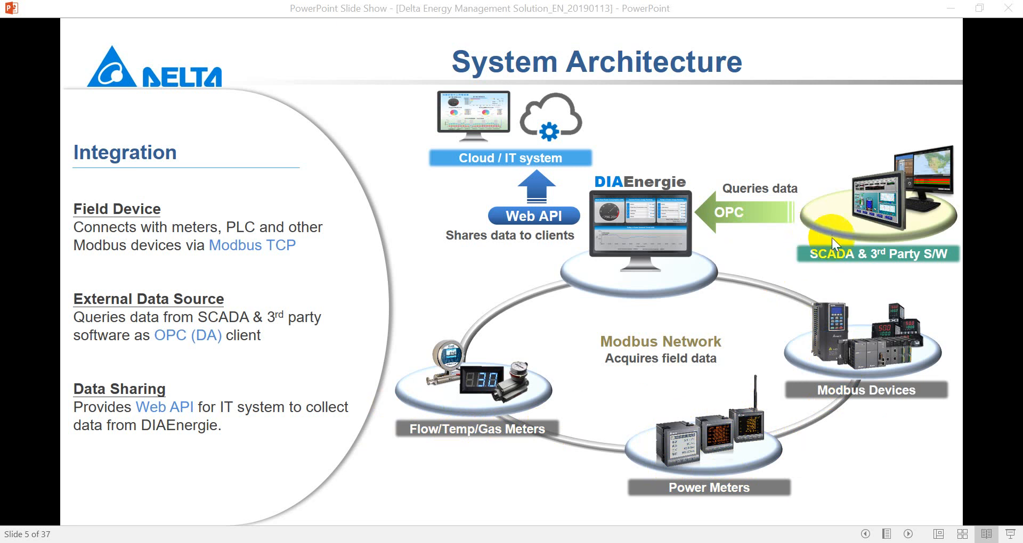
pyautogui.moveTo(907, 264)
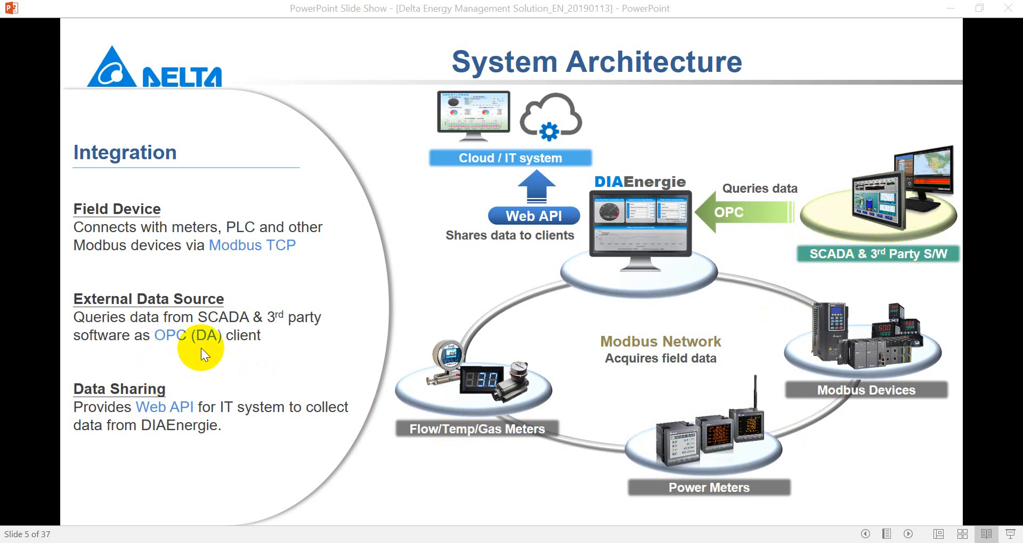
pyautogui.moveTo(525, 255)
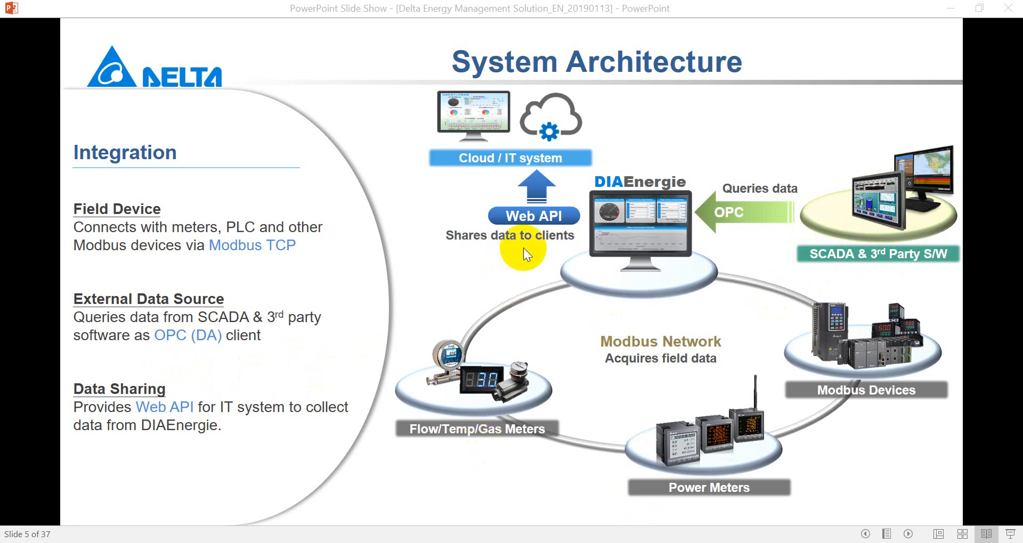
pyautogui.moveTo(617, 453)
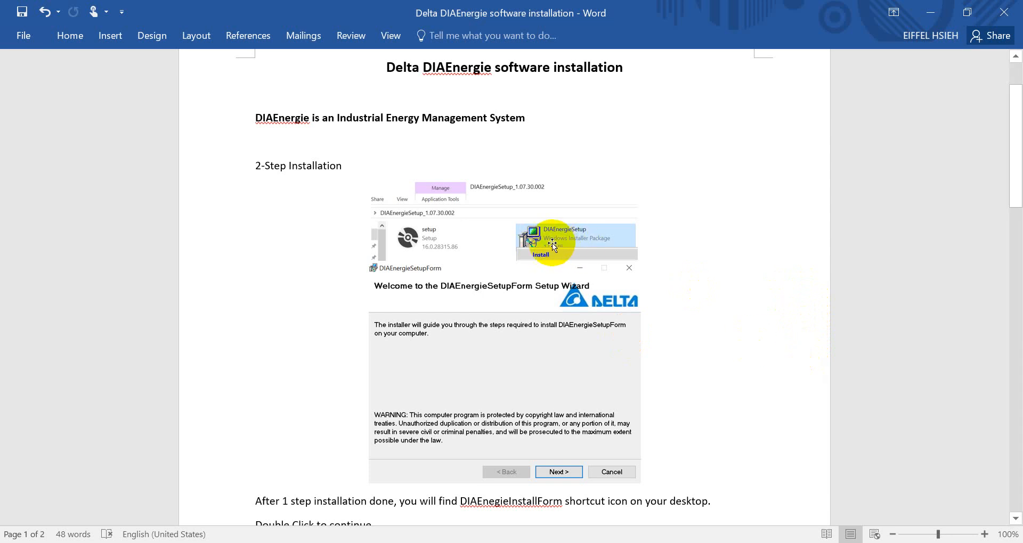
pyautogui.moveTo(576, 246)
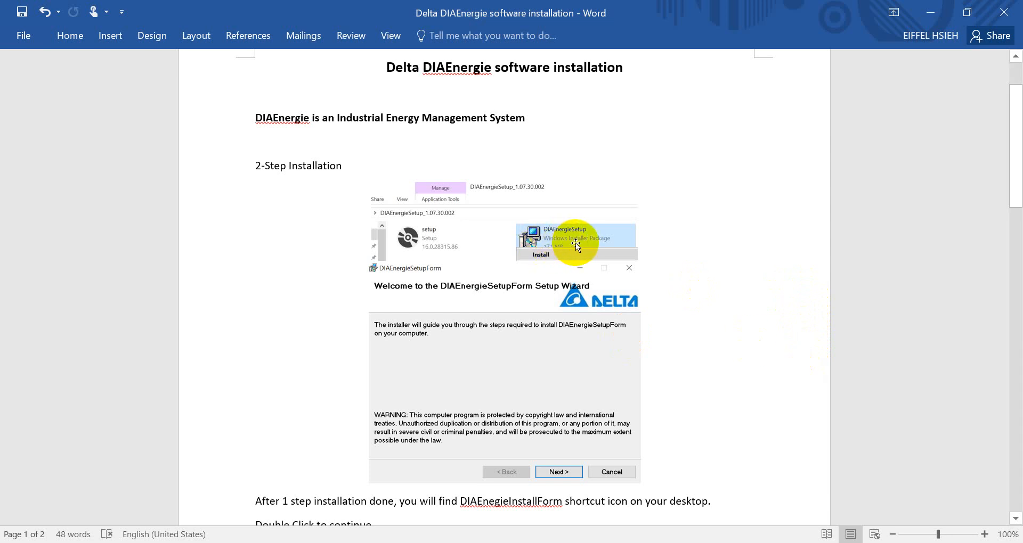
# Step: Bring up the Word installation guide and scroll to the DIAEnergieInstallForm shortcut note
pyautogui.click(497, 118)
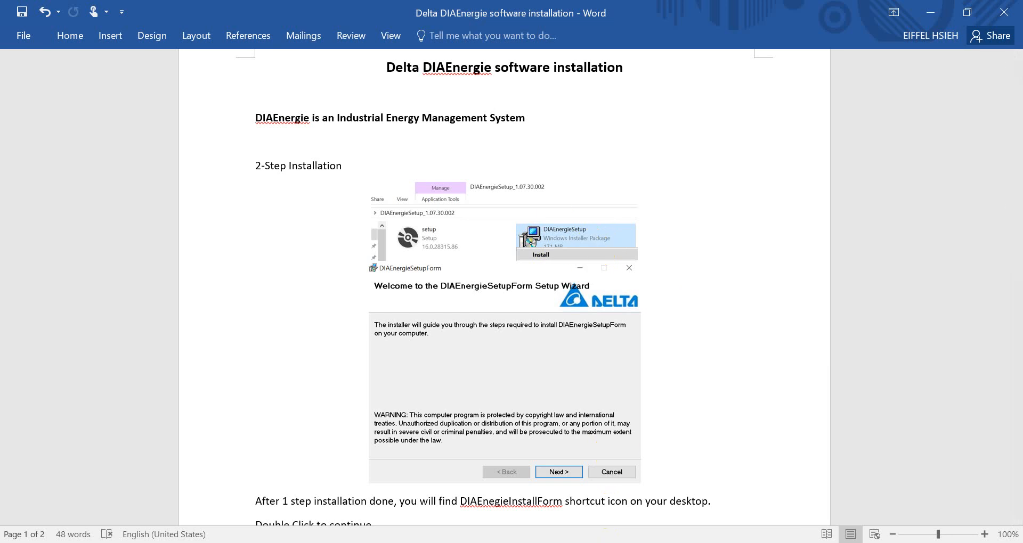
pyautogui.scroll(-3)
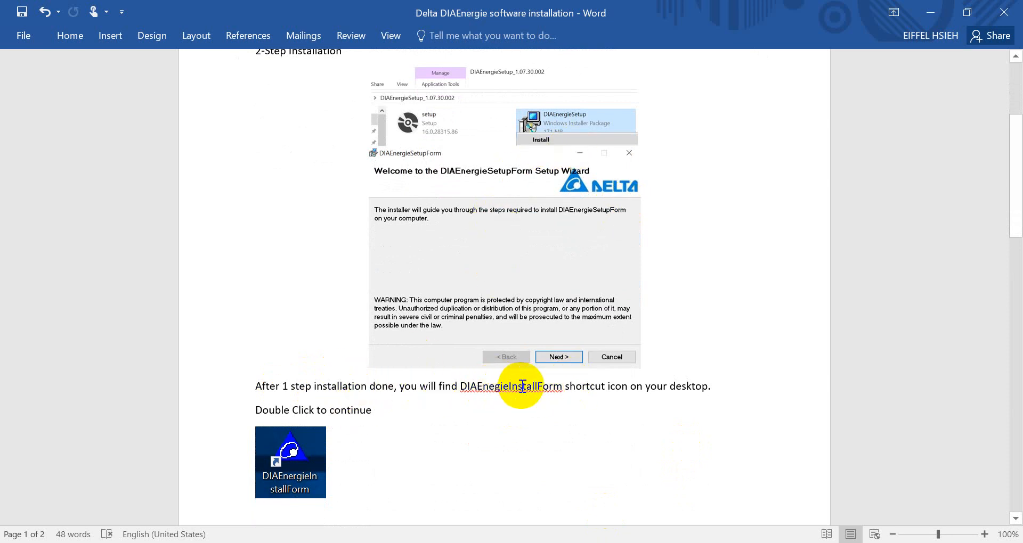
pyautogui.moveTo(659, 479)
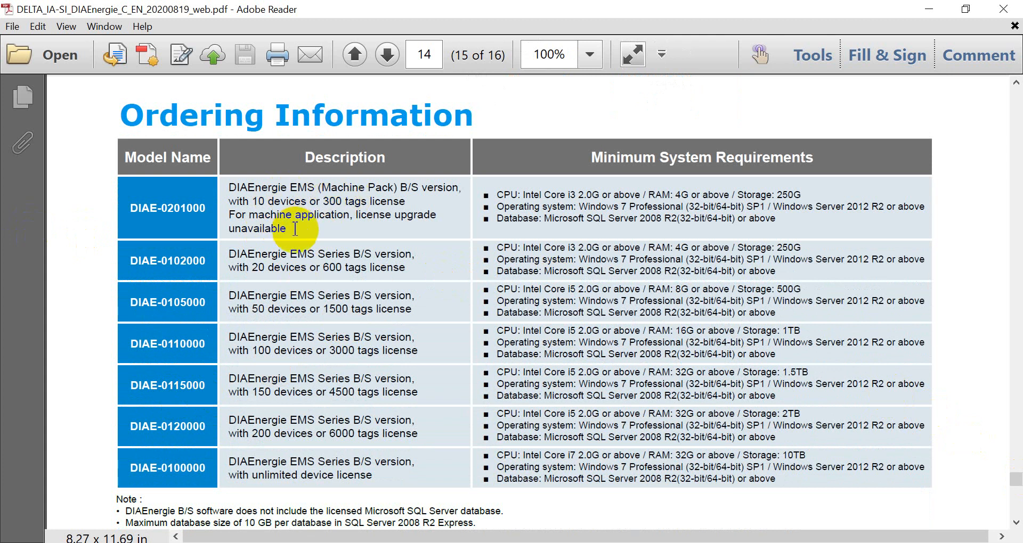
pyautogui.moveTo(279, 320)
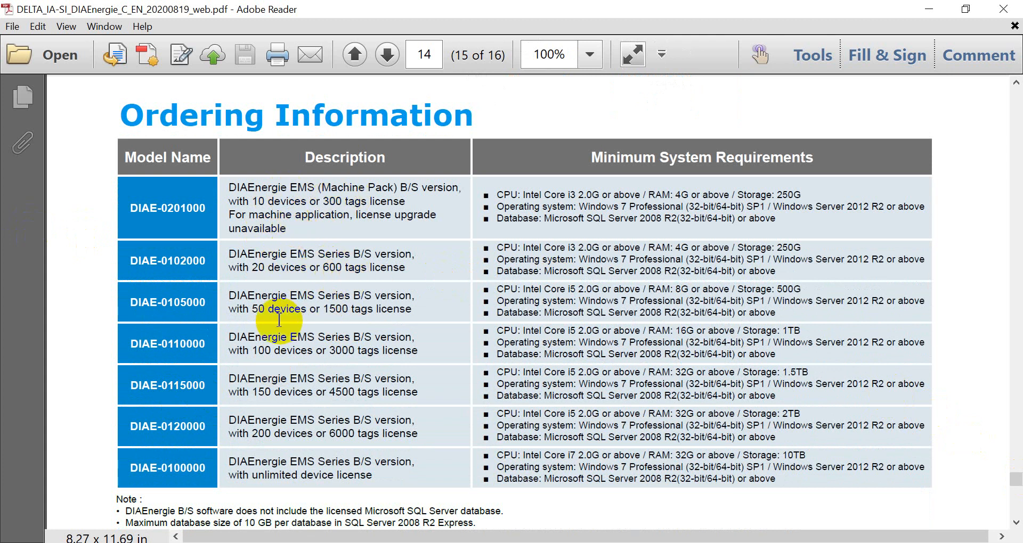
pyautogui.moveTo(351, 311)
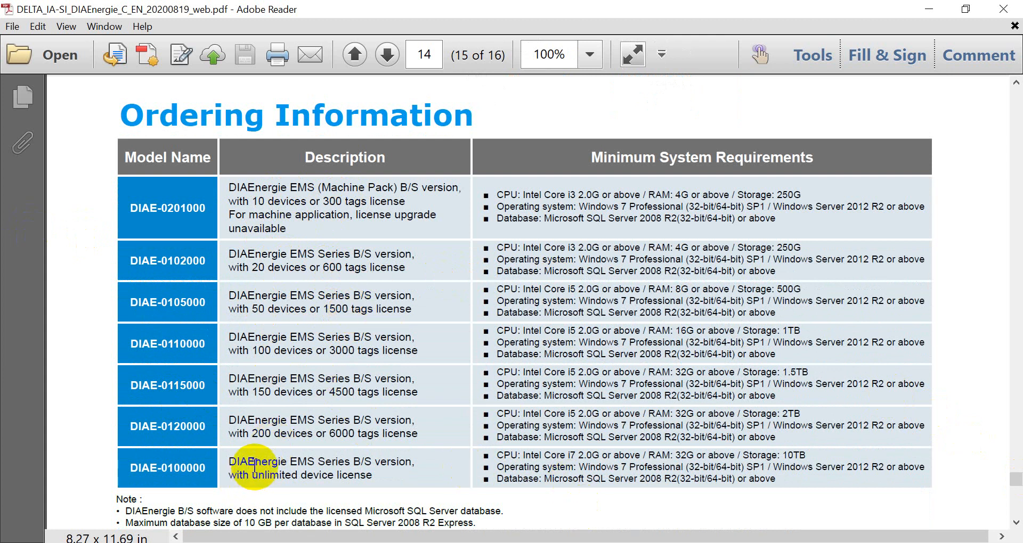
pyautogui.moveTo(273, 364)
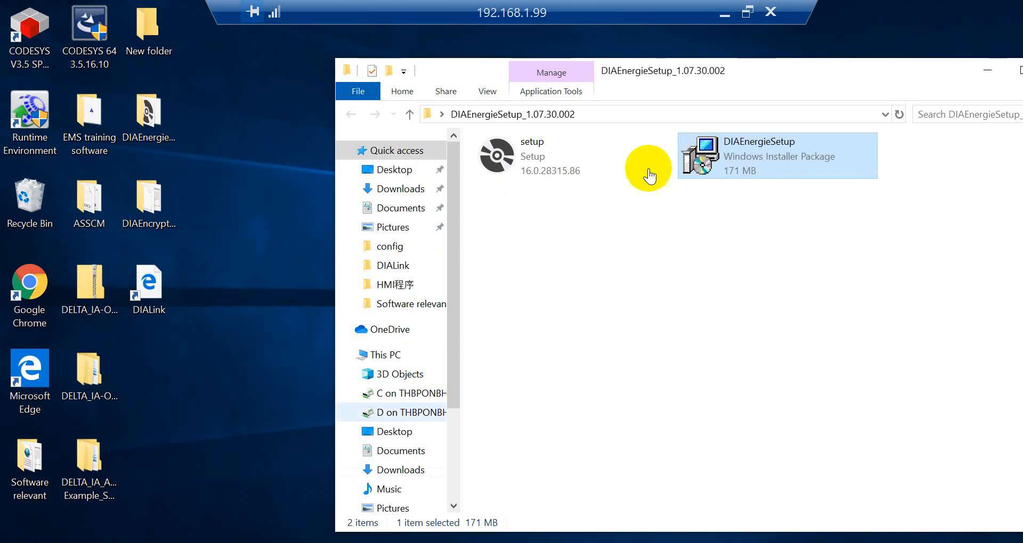
# Step: Install DIAEnergieSetup.msi through the wizard and launch the DIAEnergieInstallForm desktop shortcut
pyautogui.rightClick(776, 155)
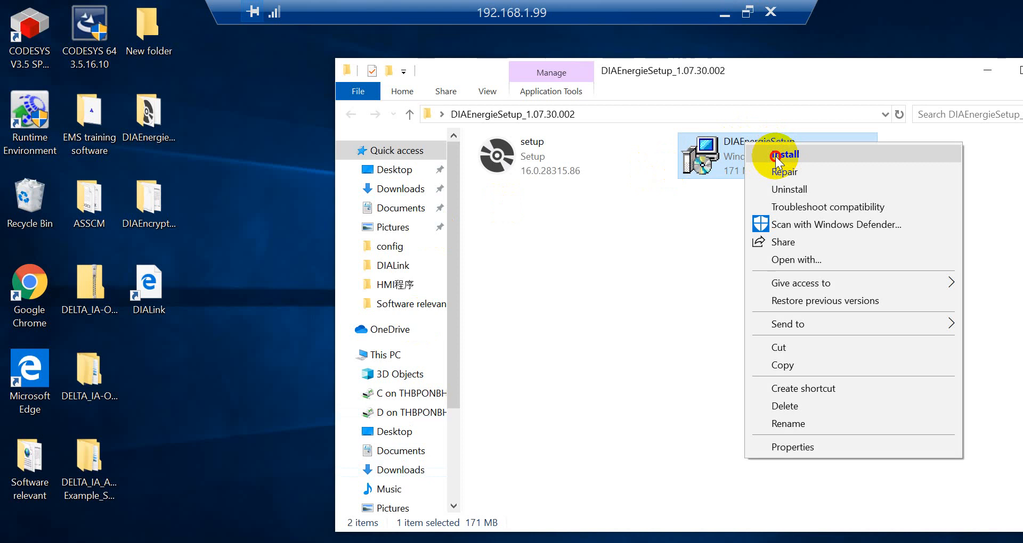
pyautogui.click(788, 155)
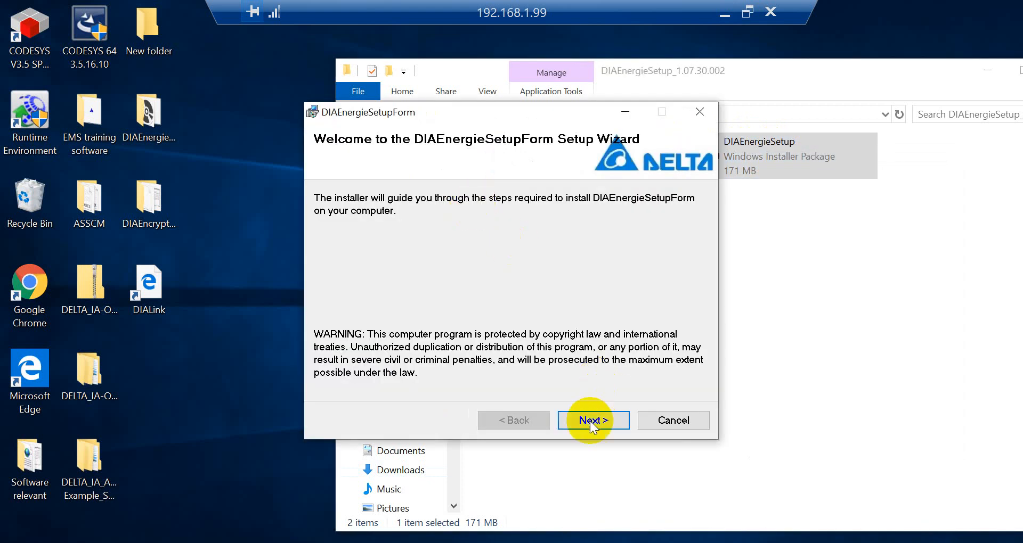
pyautogui.click(592, 421)
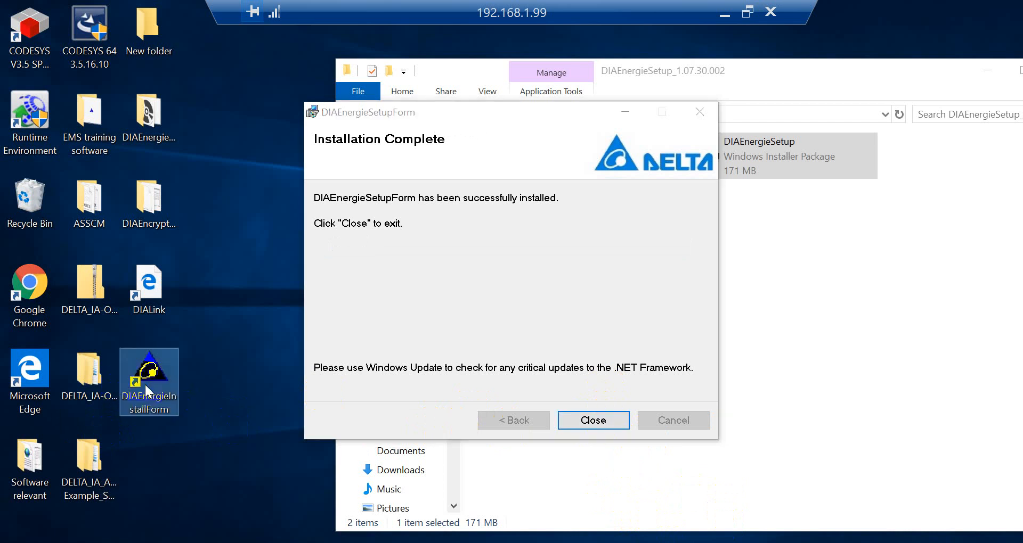
pyautogui.click(592, 420)
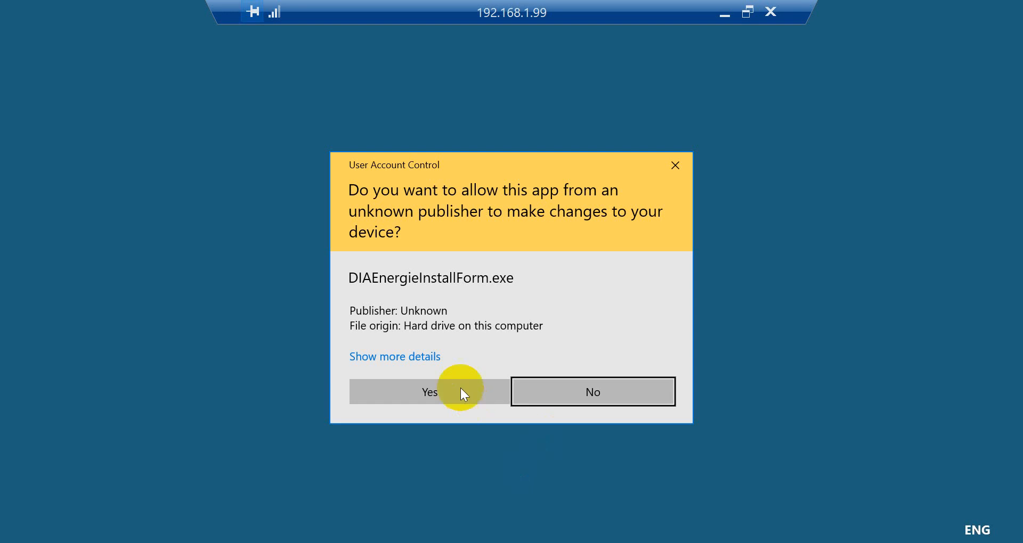
# Step: Allow DIAEnergieInstallForm.exe to make changes via the UAC prompt
pyautogui.click(428, 392)
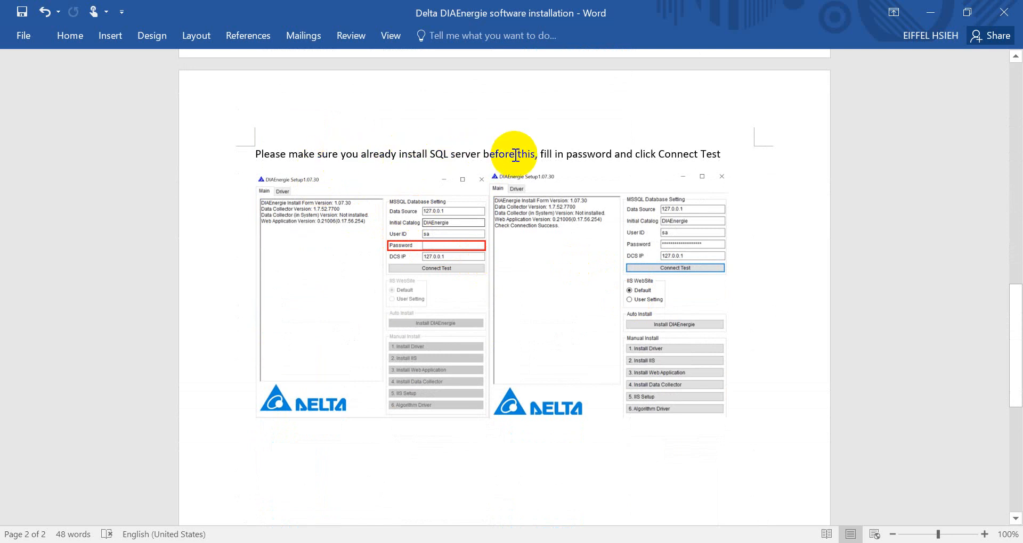
pyautogui.moveTo(644, 169)
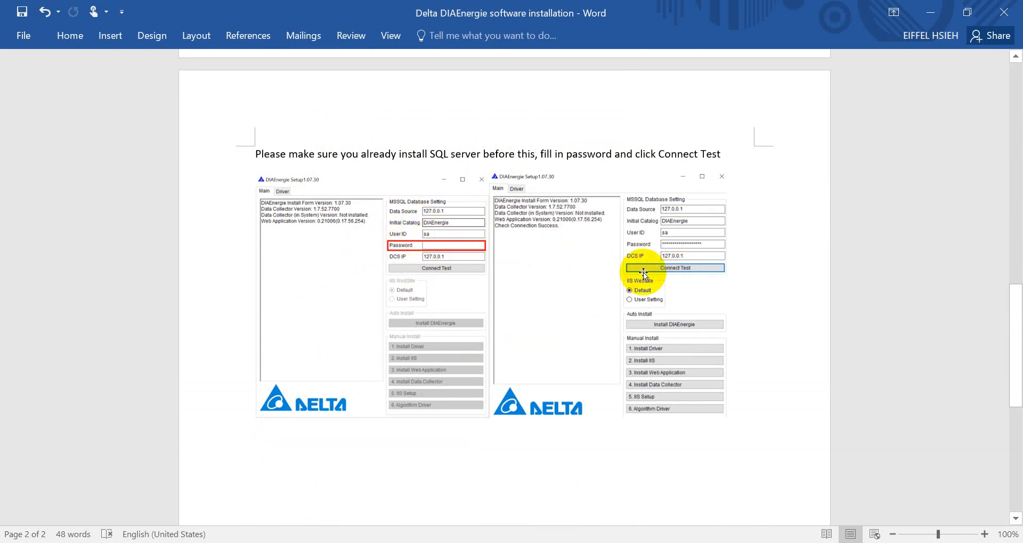
pyautogui.moveTo(677, 320)
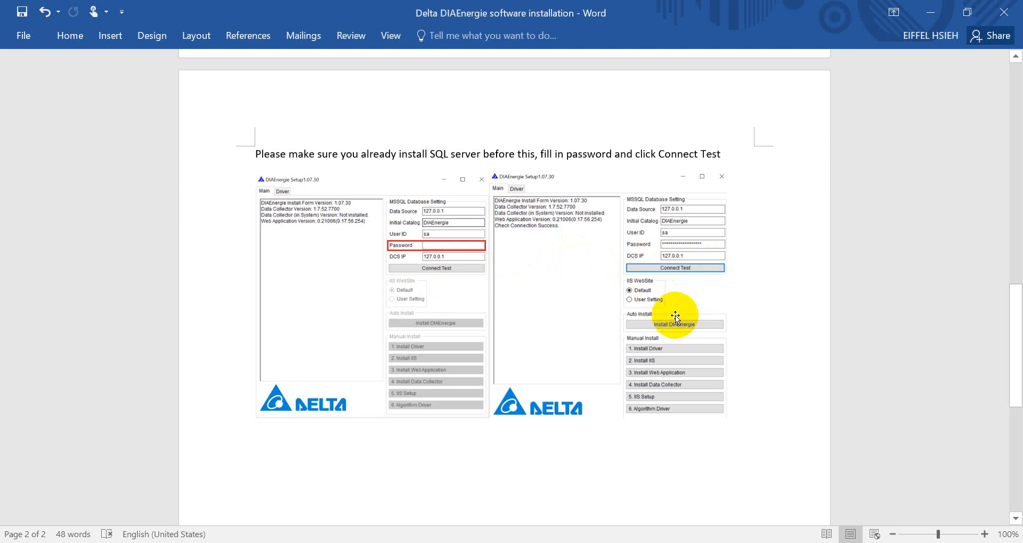
pyautogui.moveTo(552, 233)
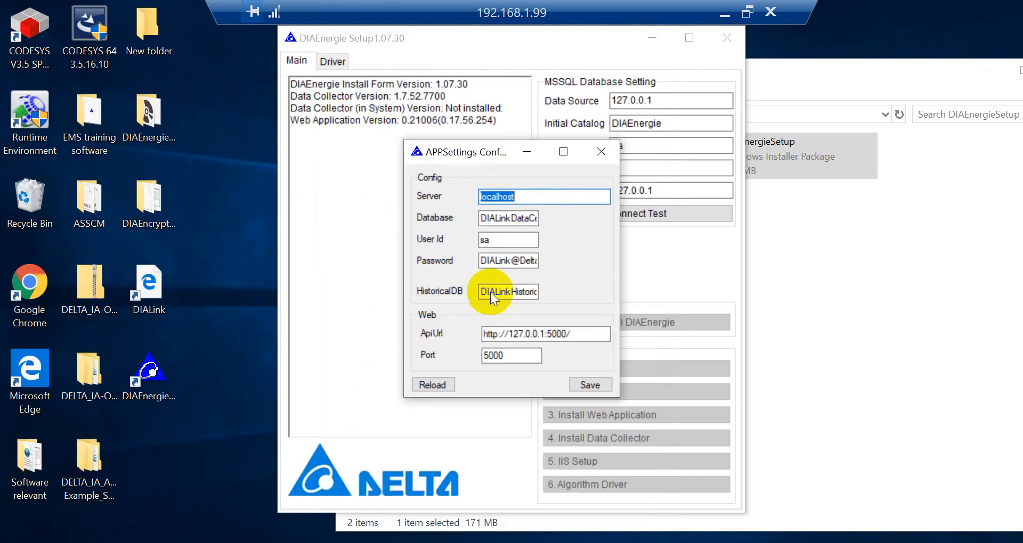
# Step: Copy the database password from APPSettings and run Connect Test, getting Check Connection Success
pyautogui.click(508, 261)
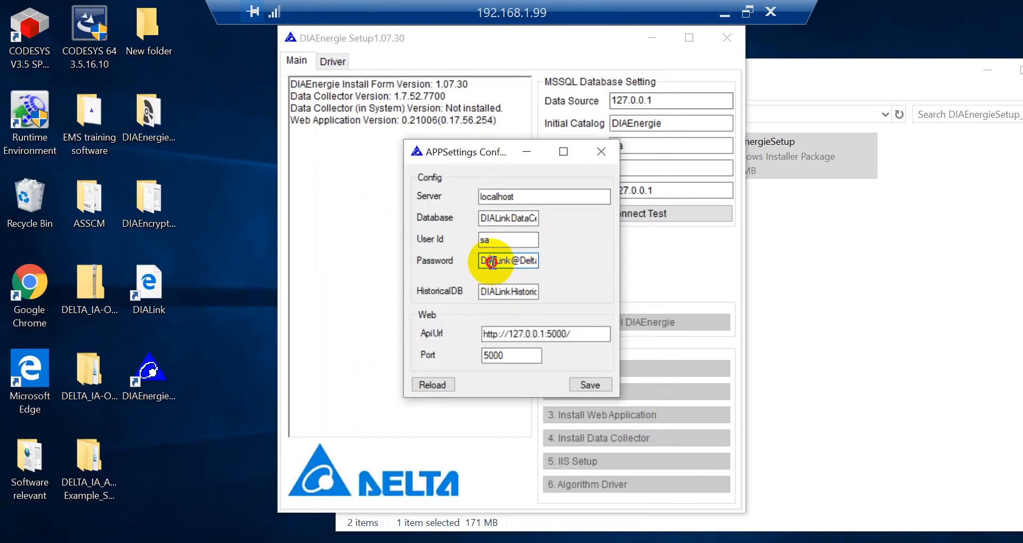
pyautogui.rightClick(507, 261)
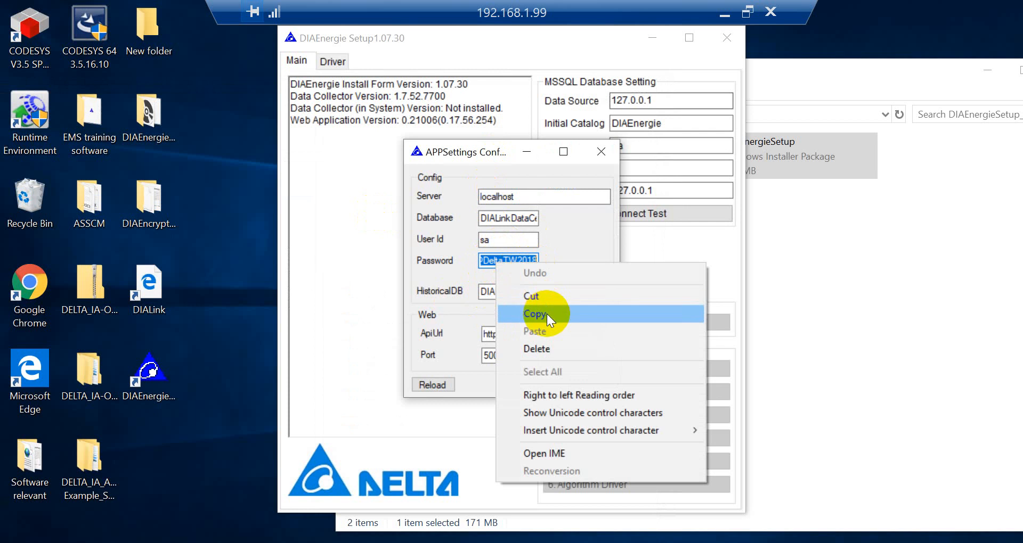
pyautogui.click(535, 315)
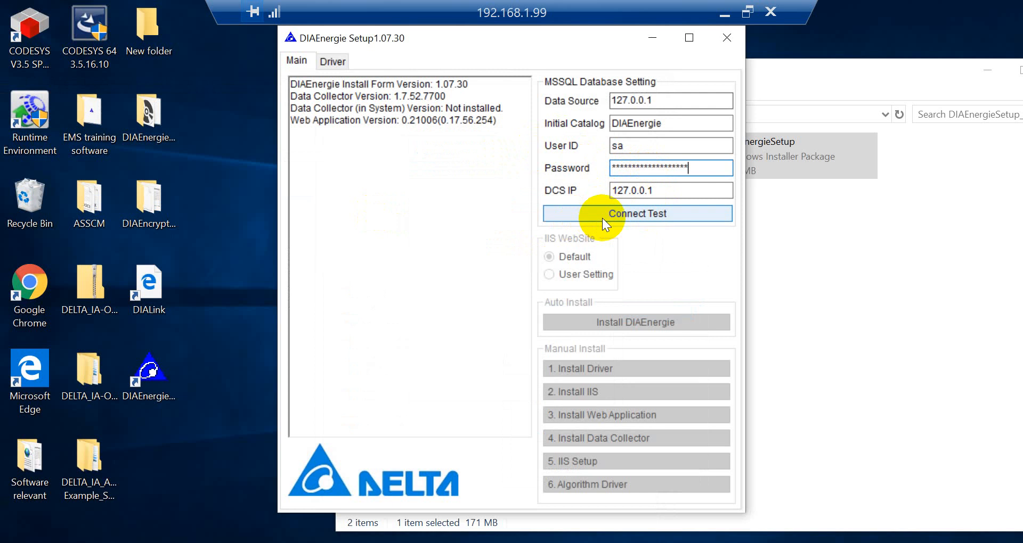
pyautogui.click(637, 213)
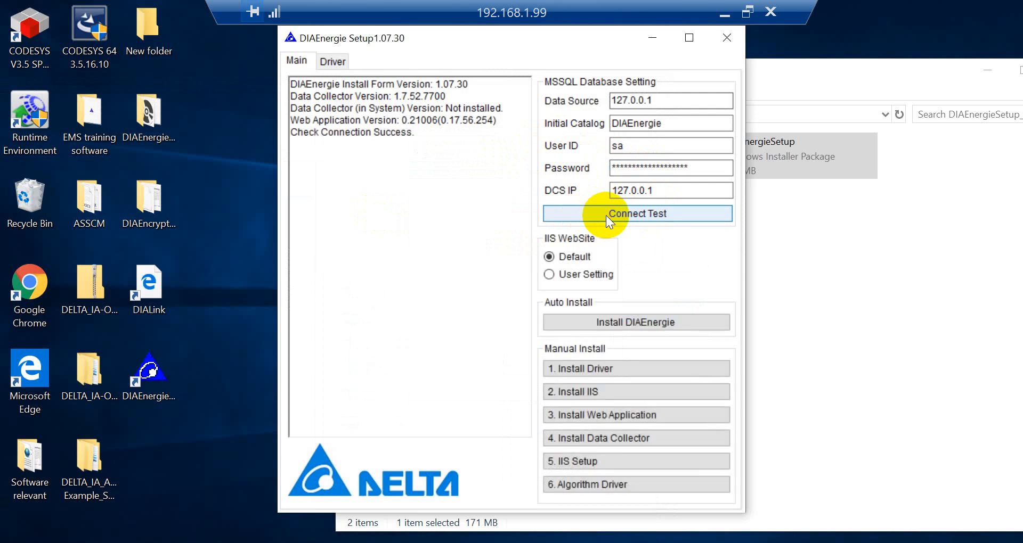
pyautogui.click(636, 213)
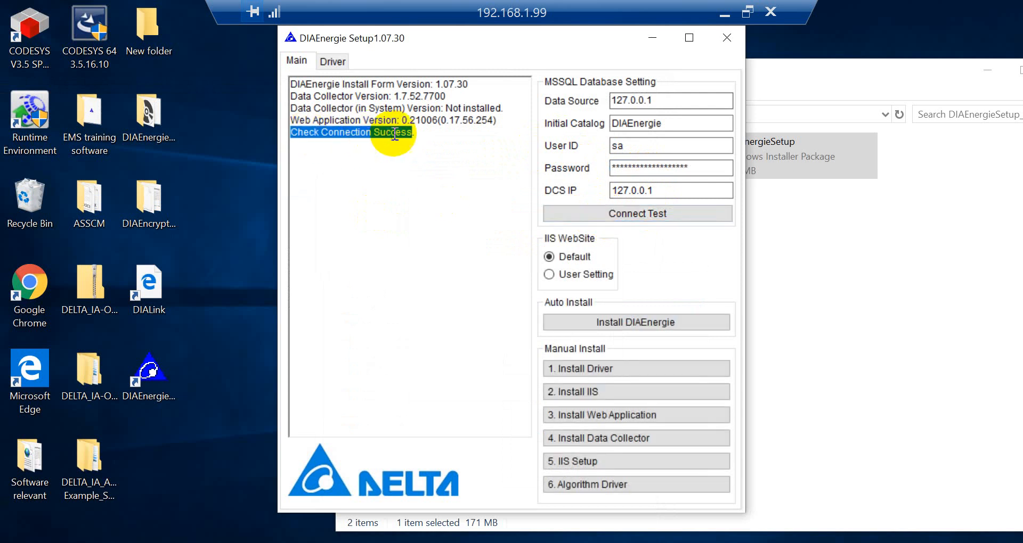
pyautogui.moveTo(346, 134)
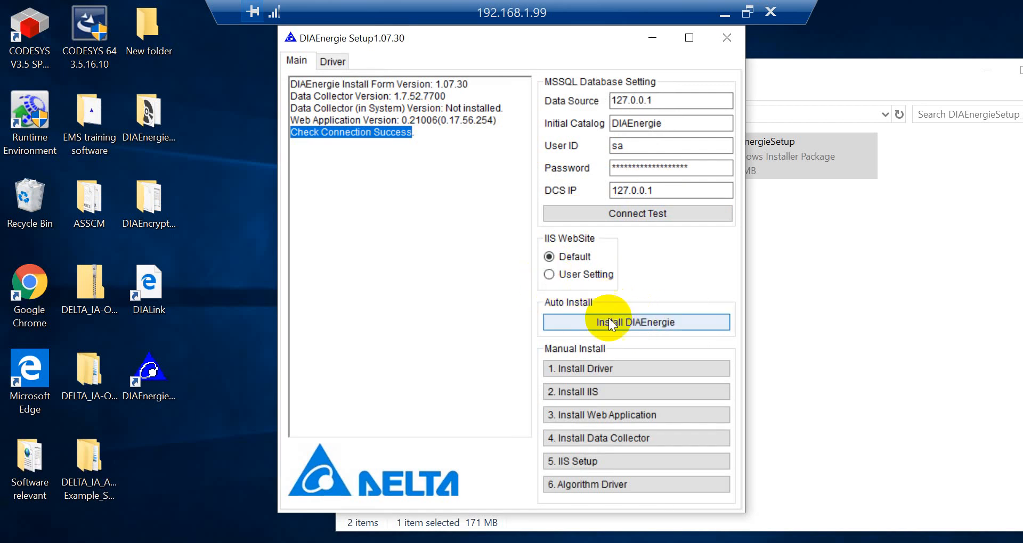
# Step: Run Install DIAEnergie, acknowledging SenseLock and driver prompts, until 'Install DIAEnergie Success!' is dismissed
pyautogui.click(636, 323)
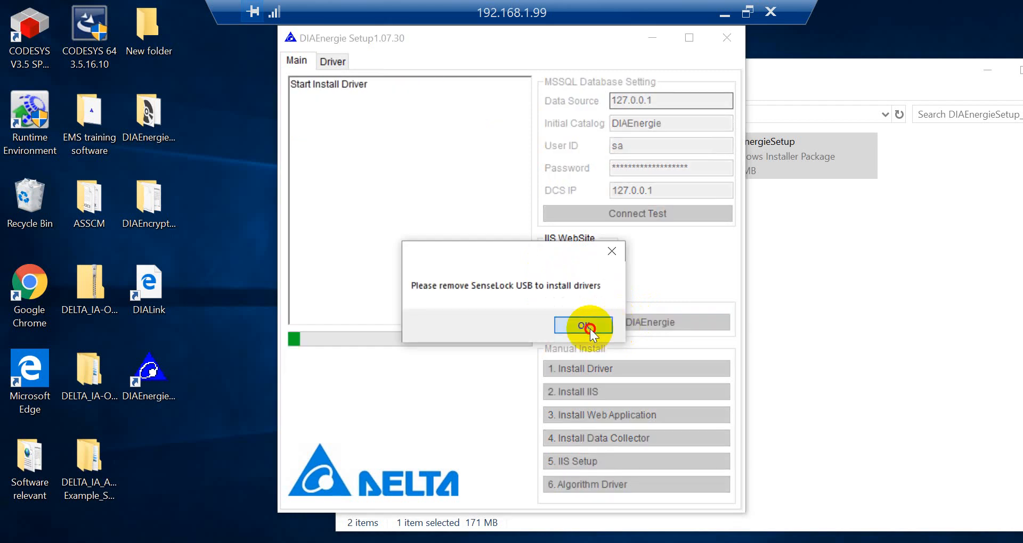
pyautogui.click(581, 325)
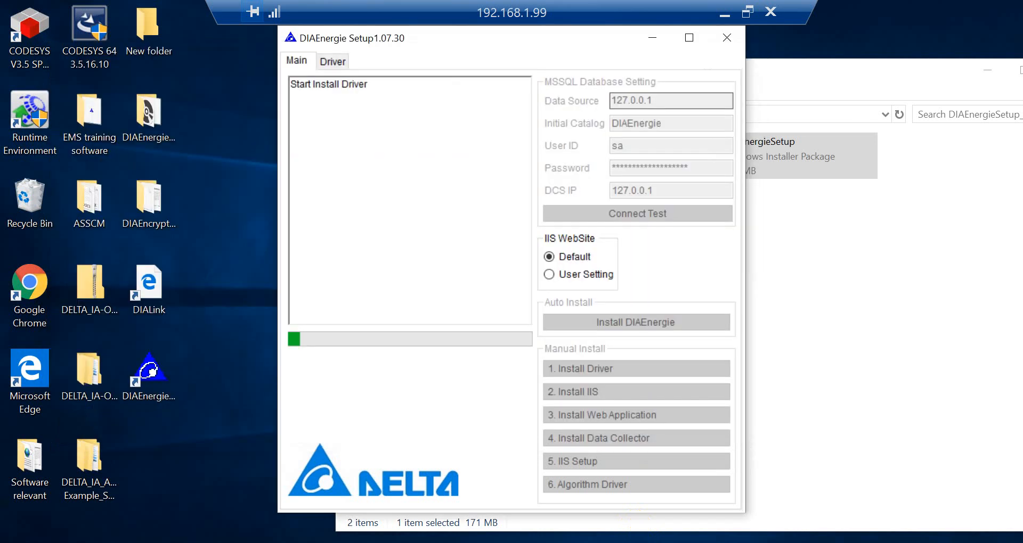
pyautogui.click(587, 485)
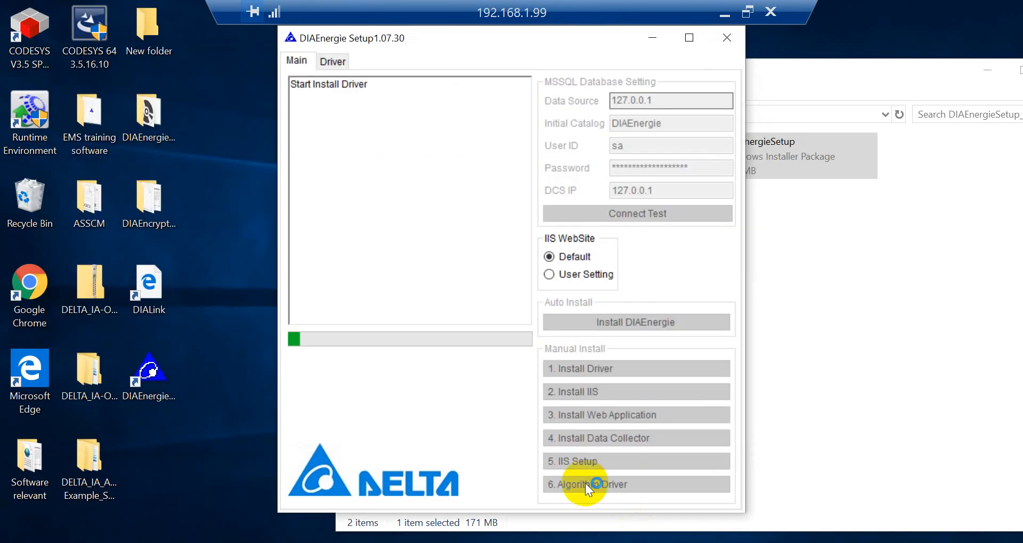
pyautogui.click(586, 485)
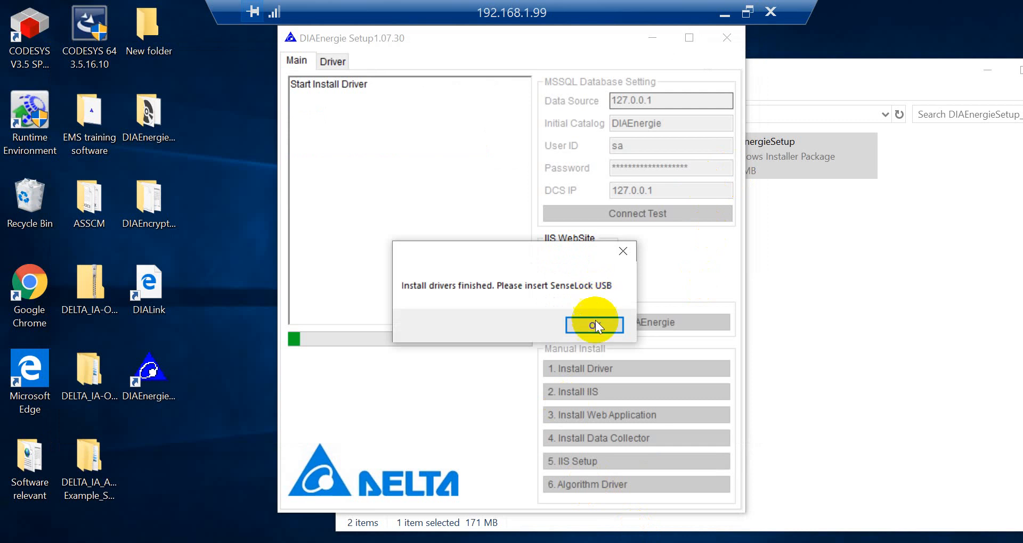
pyautogui.click(593, 326)
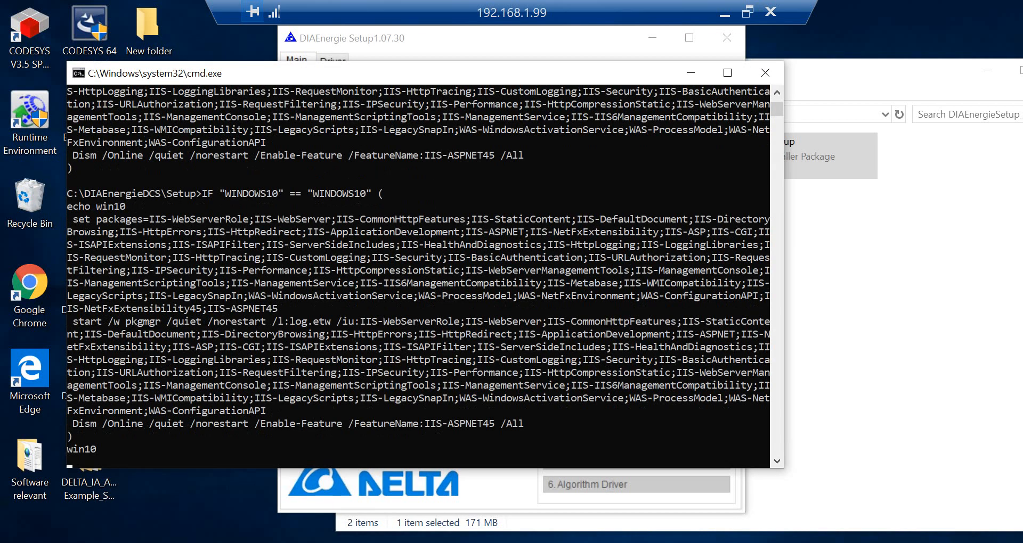
pyautogui.click(524, 360)
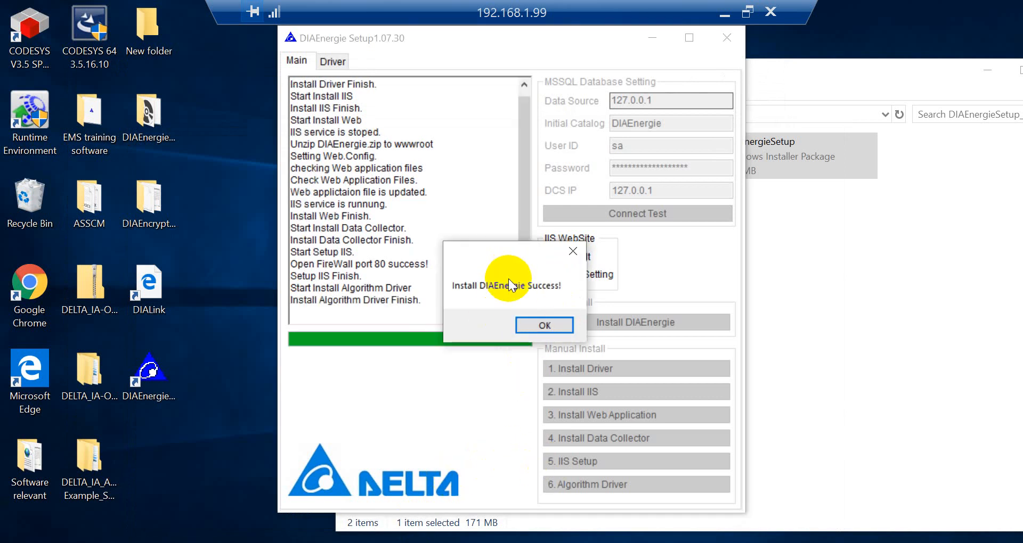
pyautogui.moveTo(489, 310)
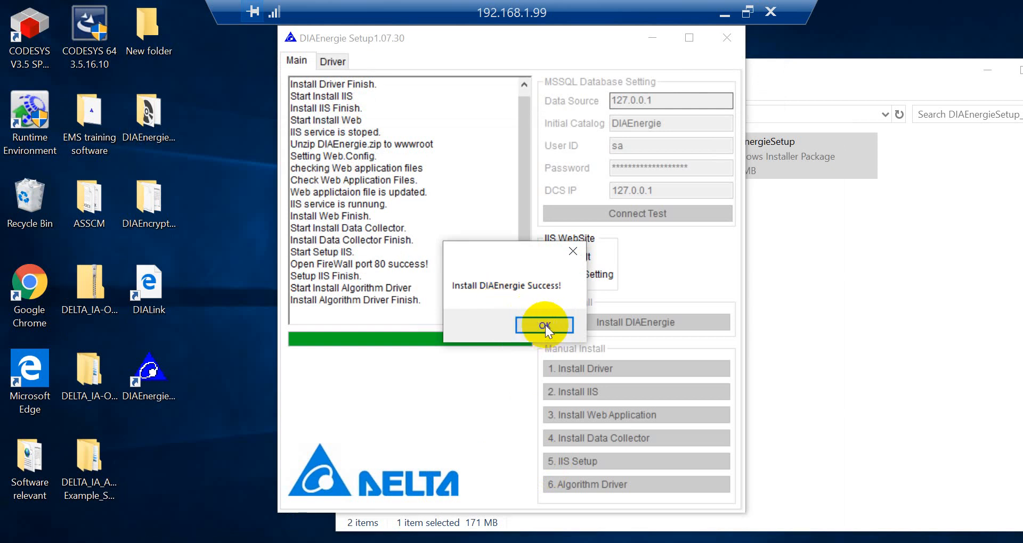
pyautogui.click(545, 326)
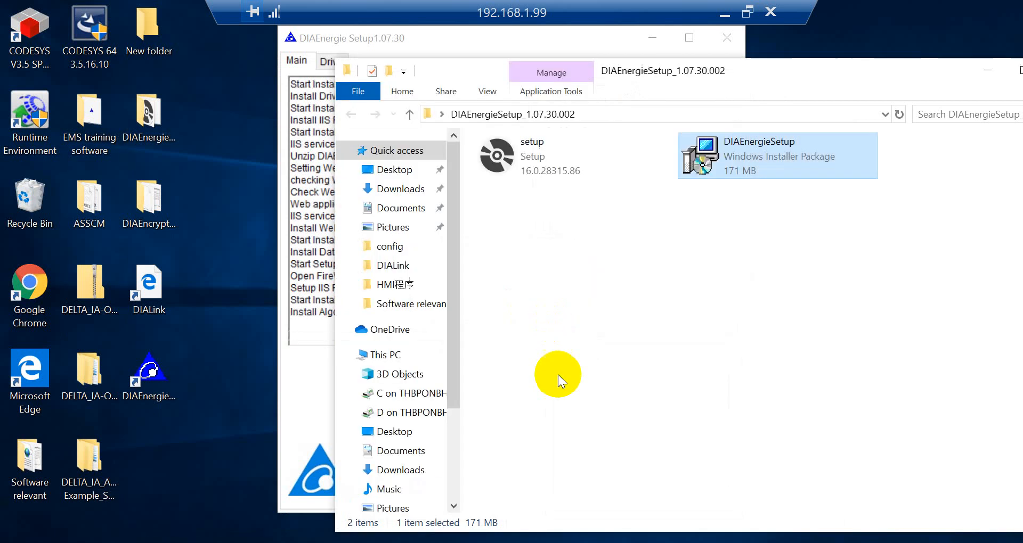